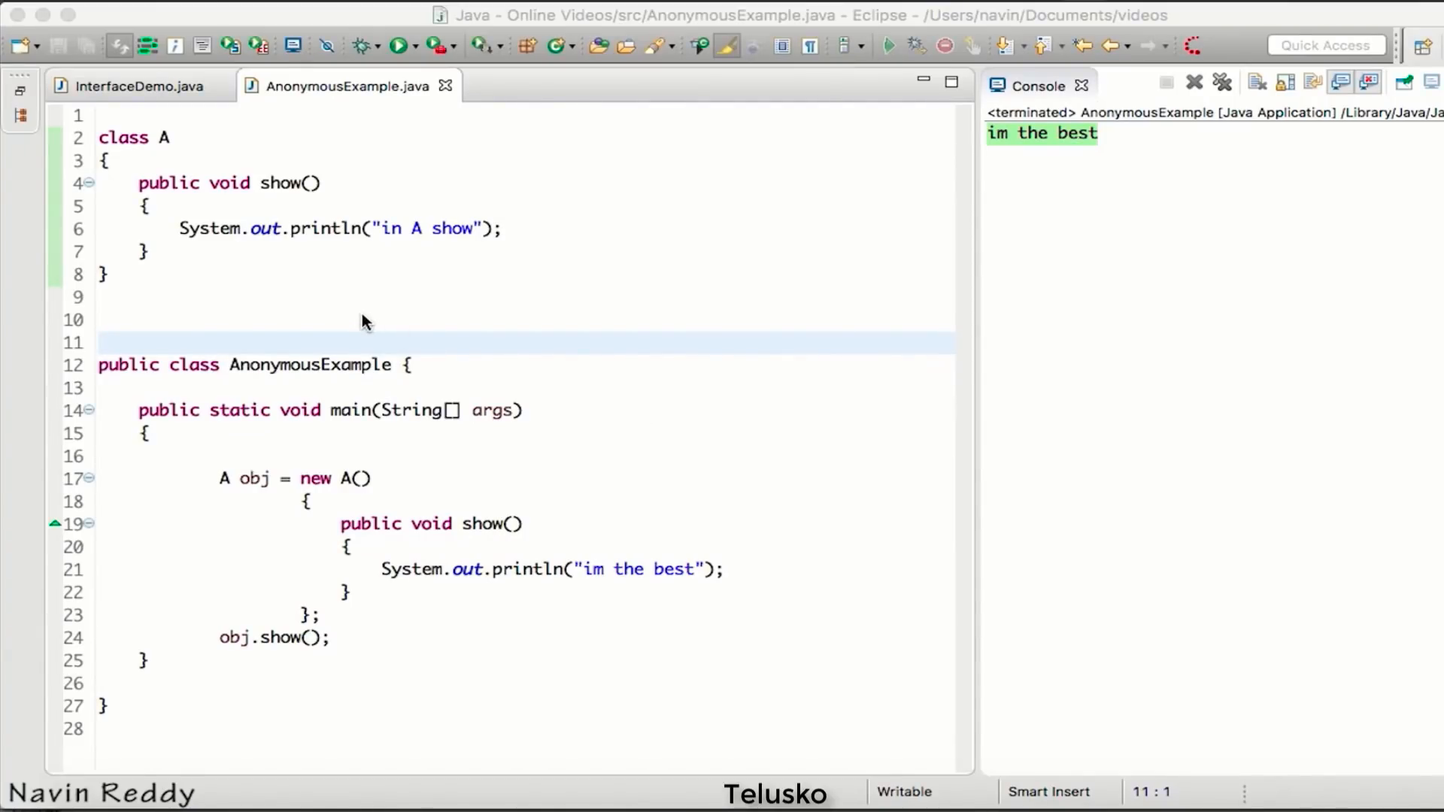
mouse_move(413, 292)
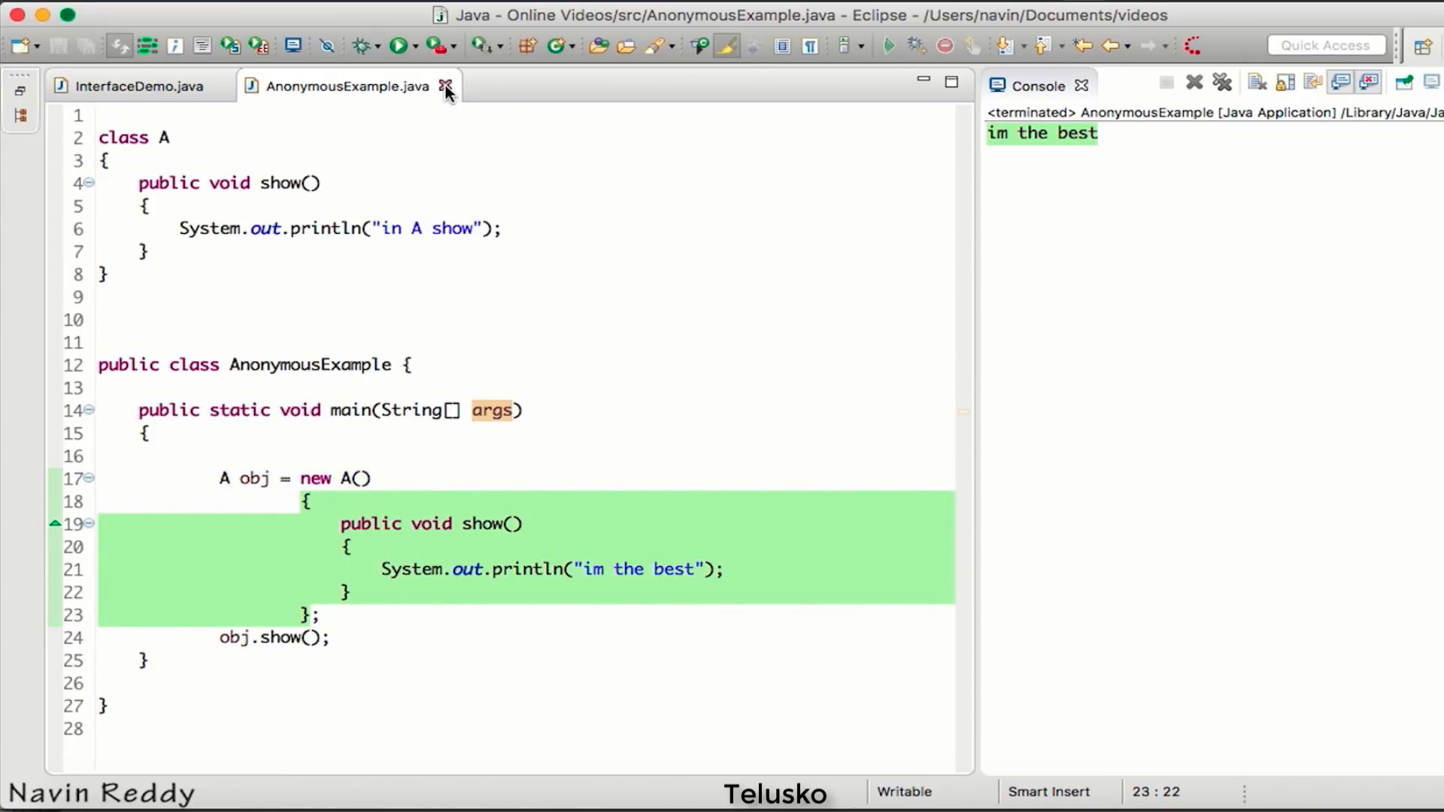
Step: Close AnonymousExample.java and select Implimentor on line 20 to replace it with Abc
click(446, 86)
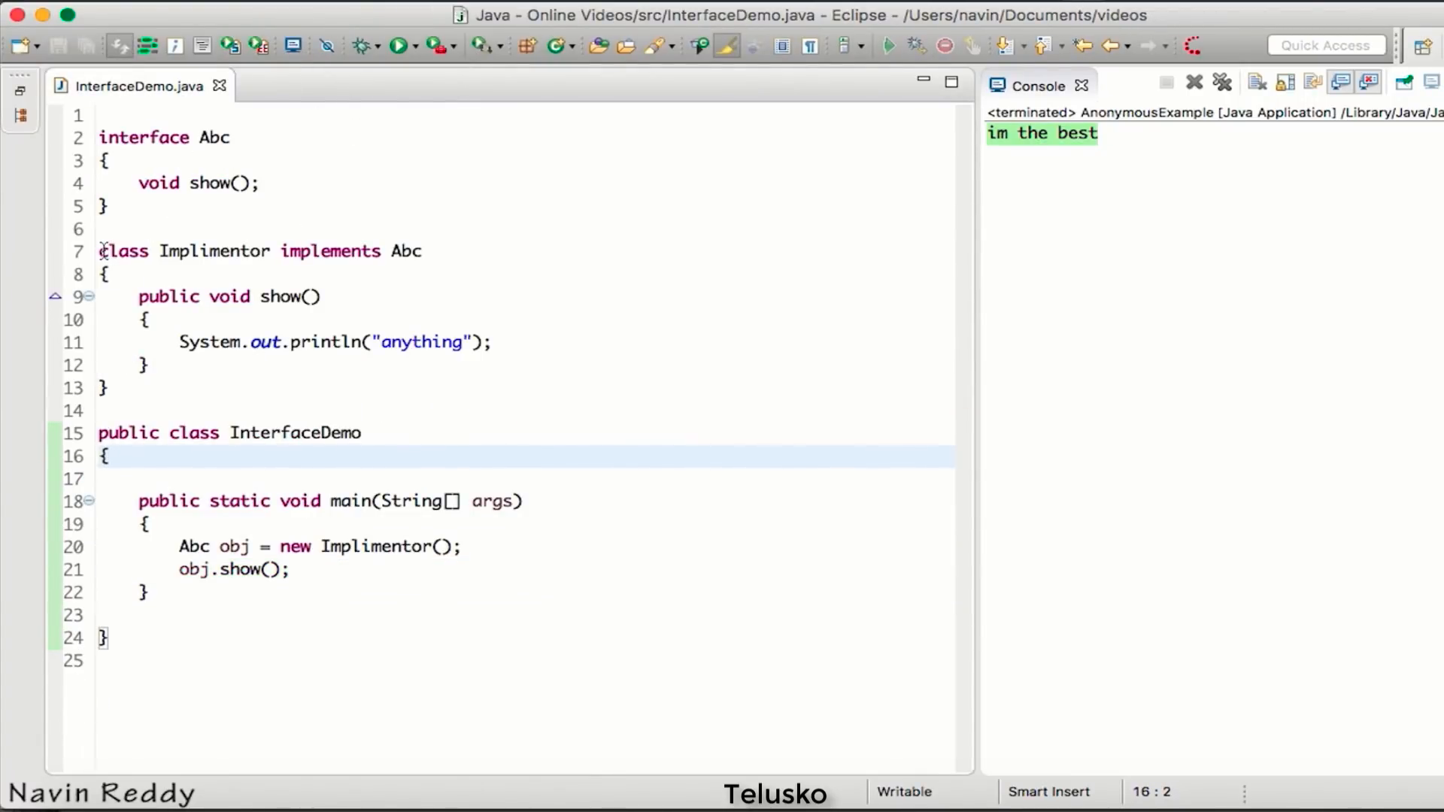
double_click(214, 251)
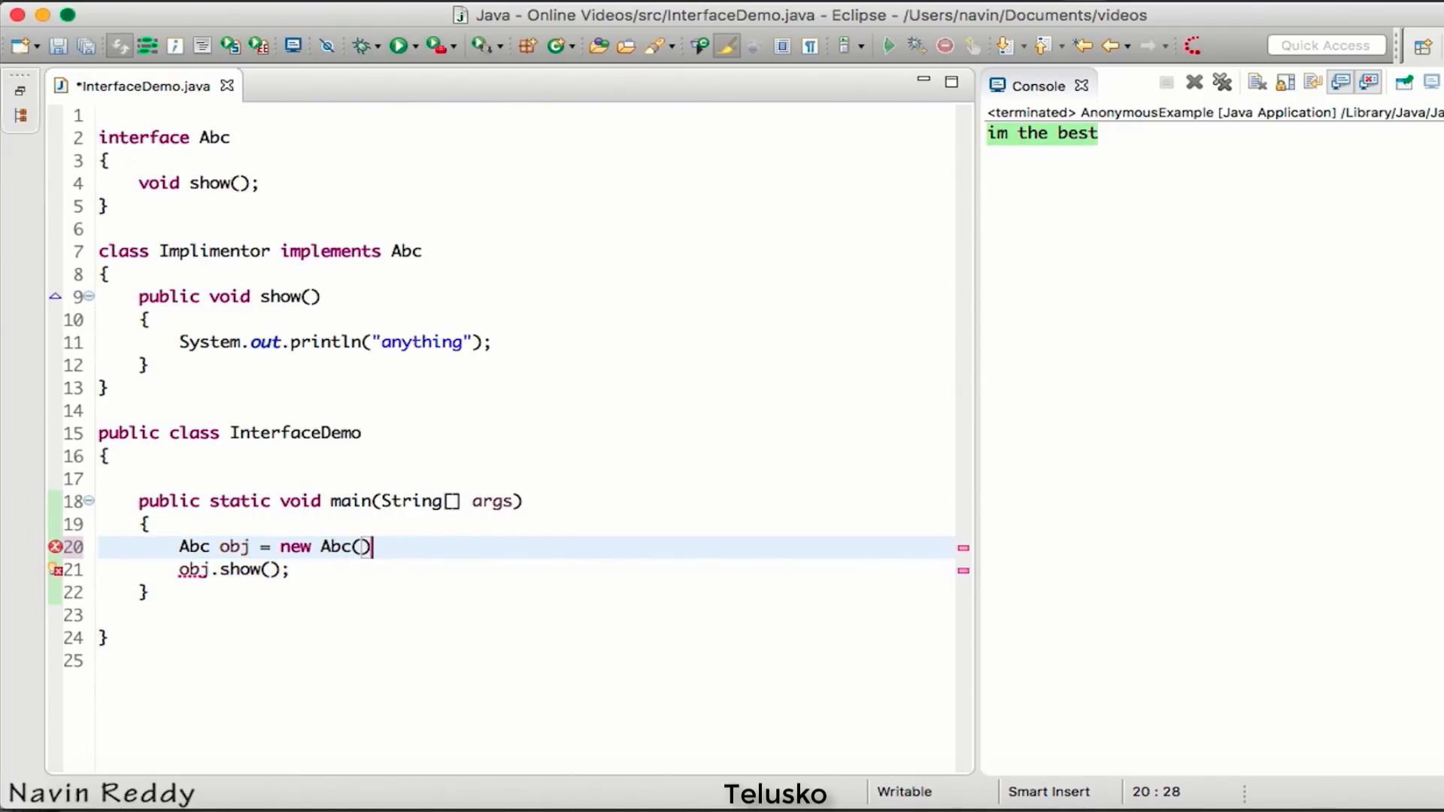
Step: Terminate the new Abc() statement and place the cursor after new Abc() for an anonymous body
text(;)
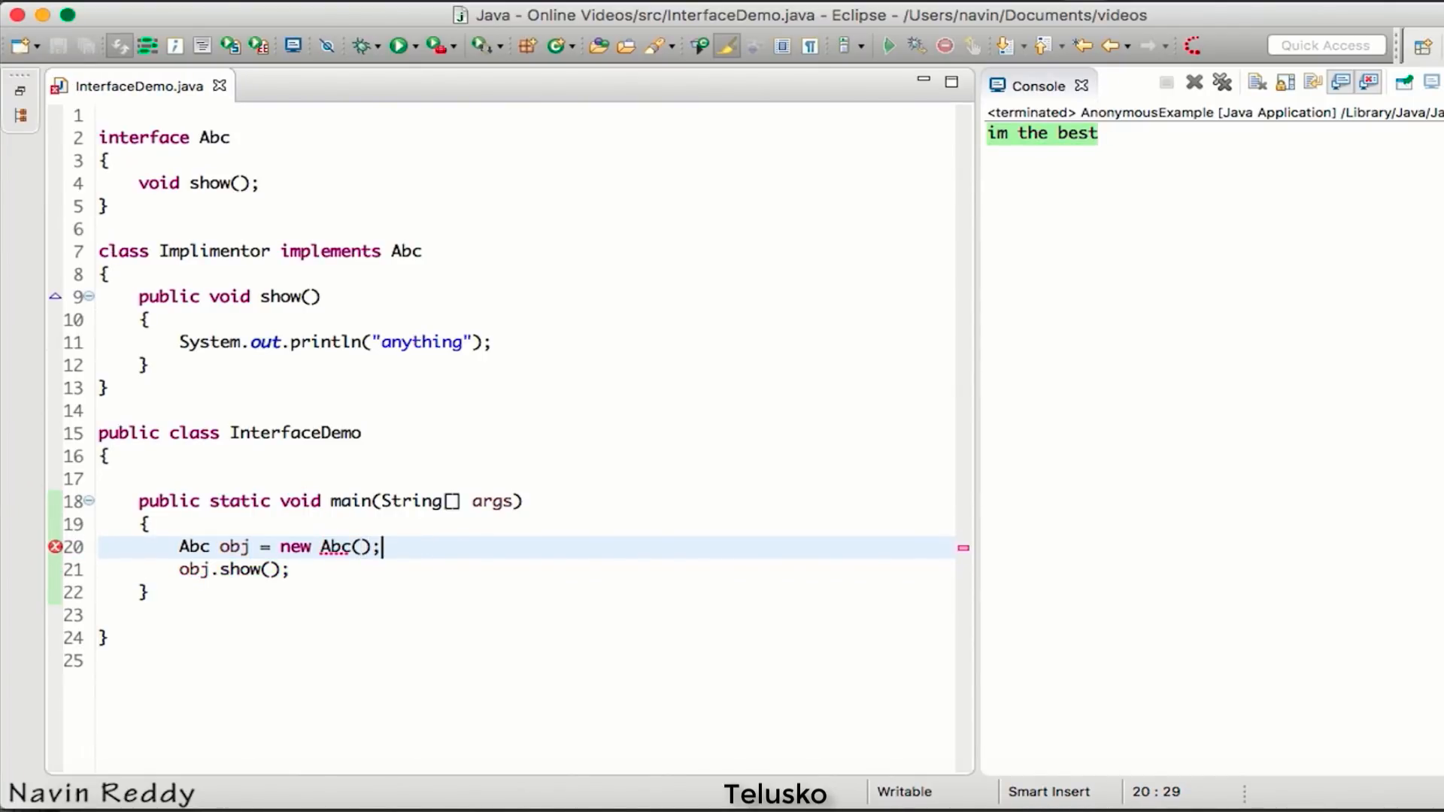
mouse_move(422, 598)
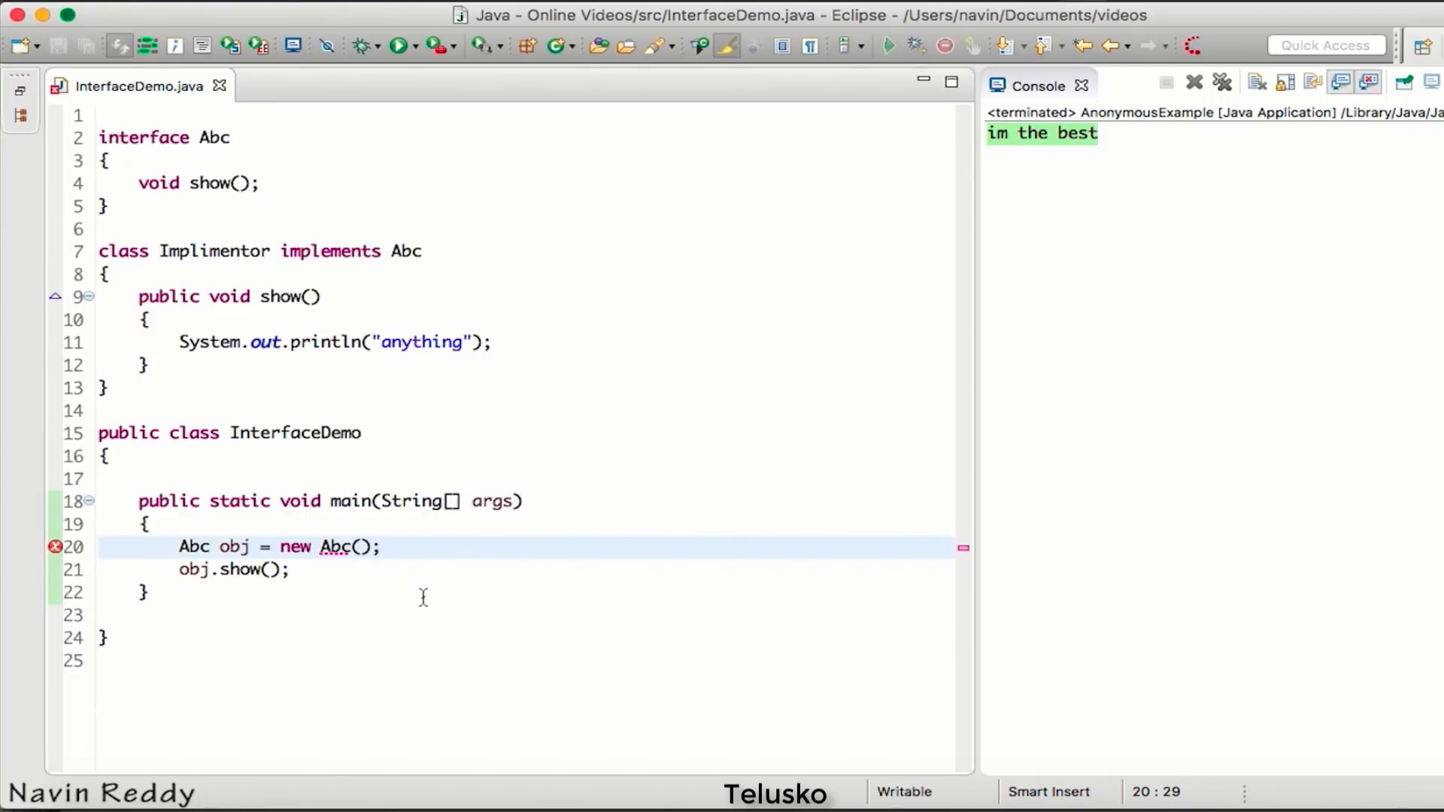
mouse_move(348, 558)
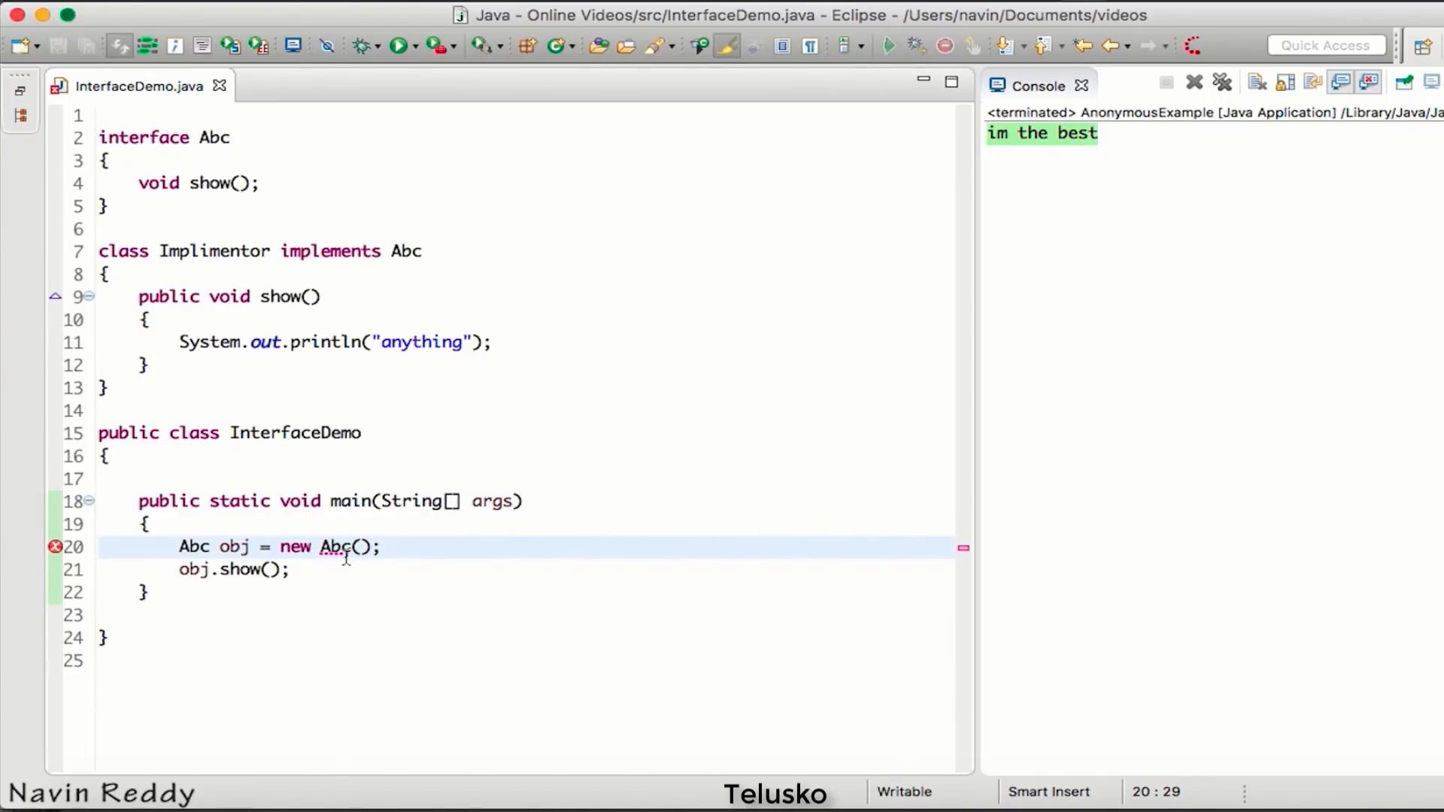
mouse_move(334, 547)
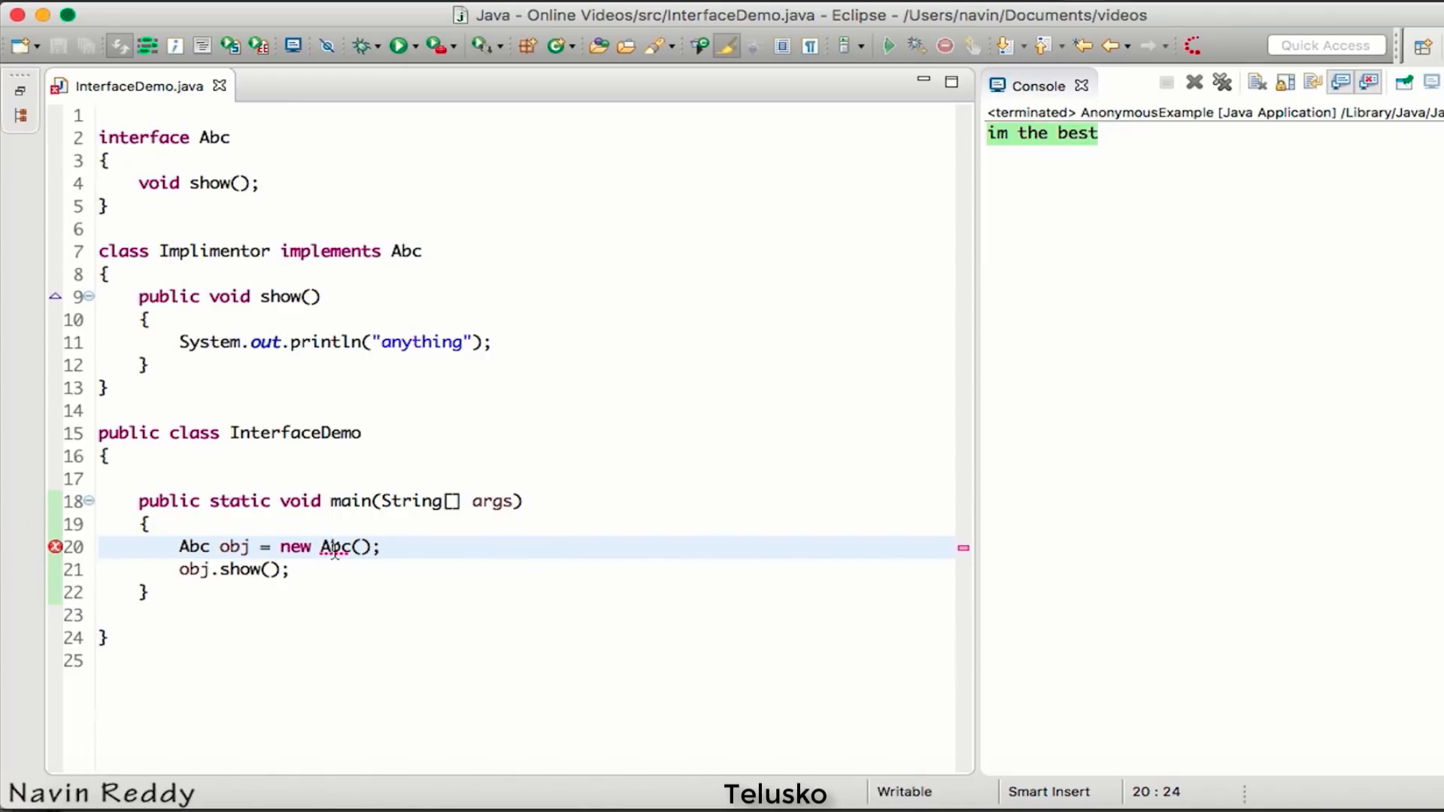
click(134, 137)
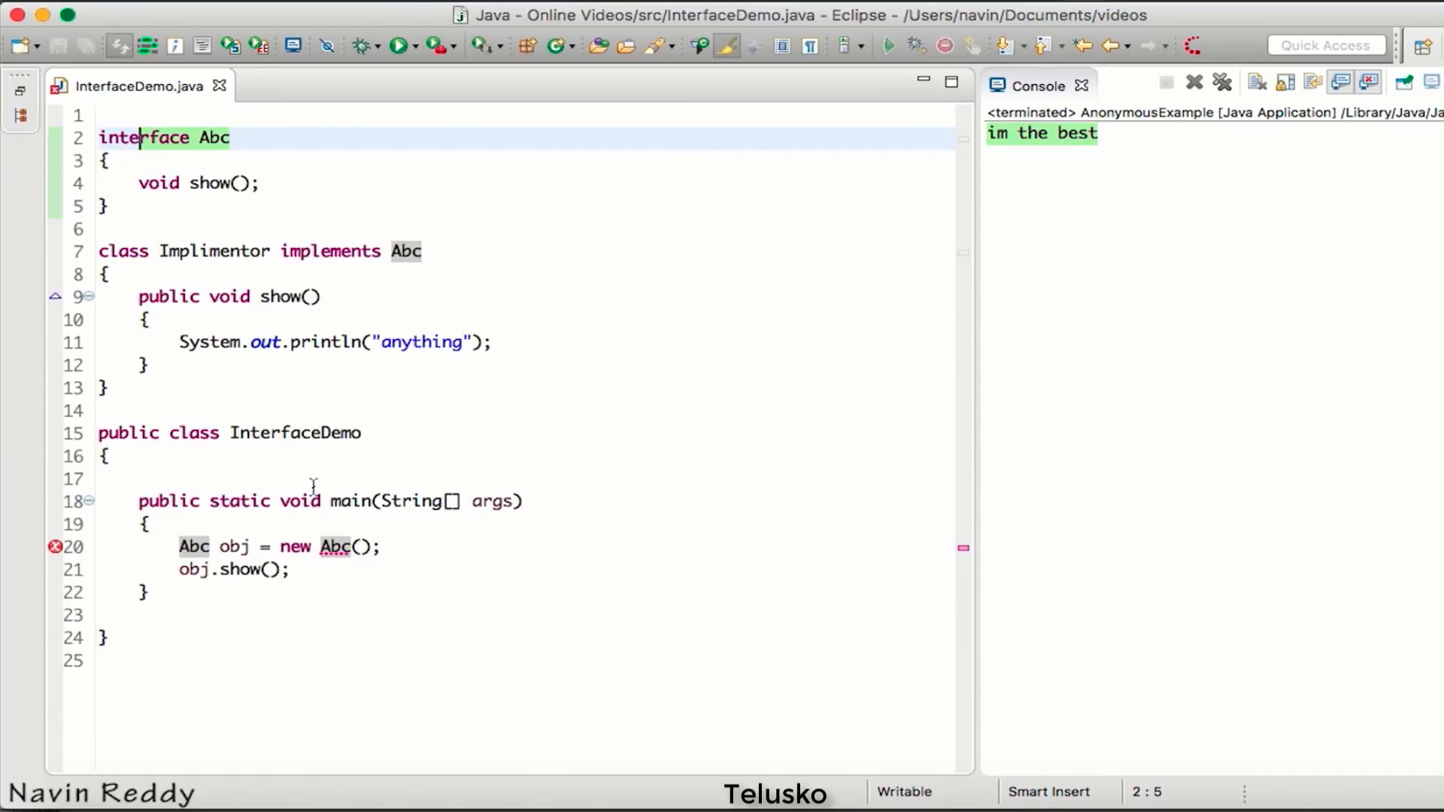
click(369, 547)
text({)
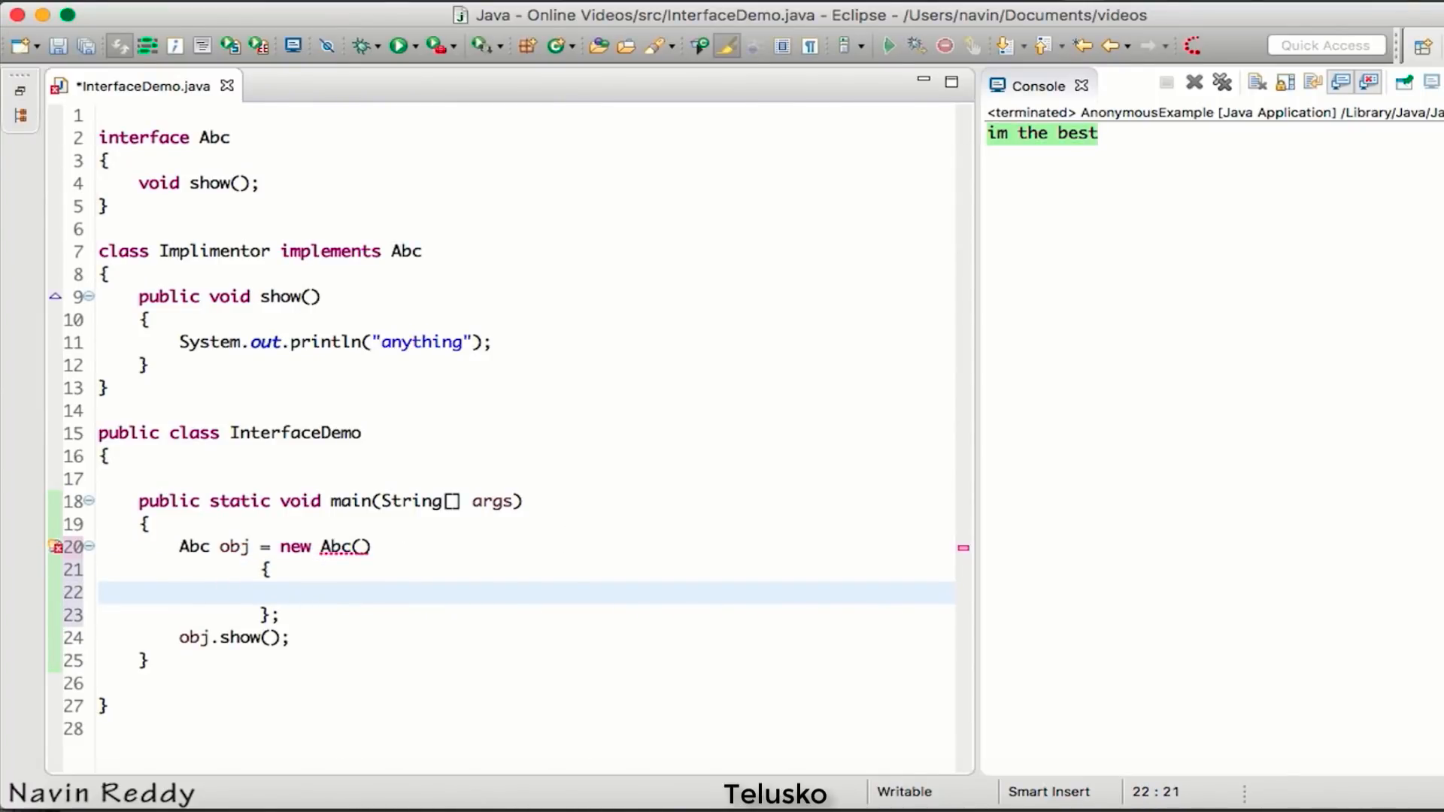
Step: Indent inside the empty anonymous Abc body to receive the show() method
click(165, 365)
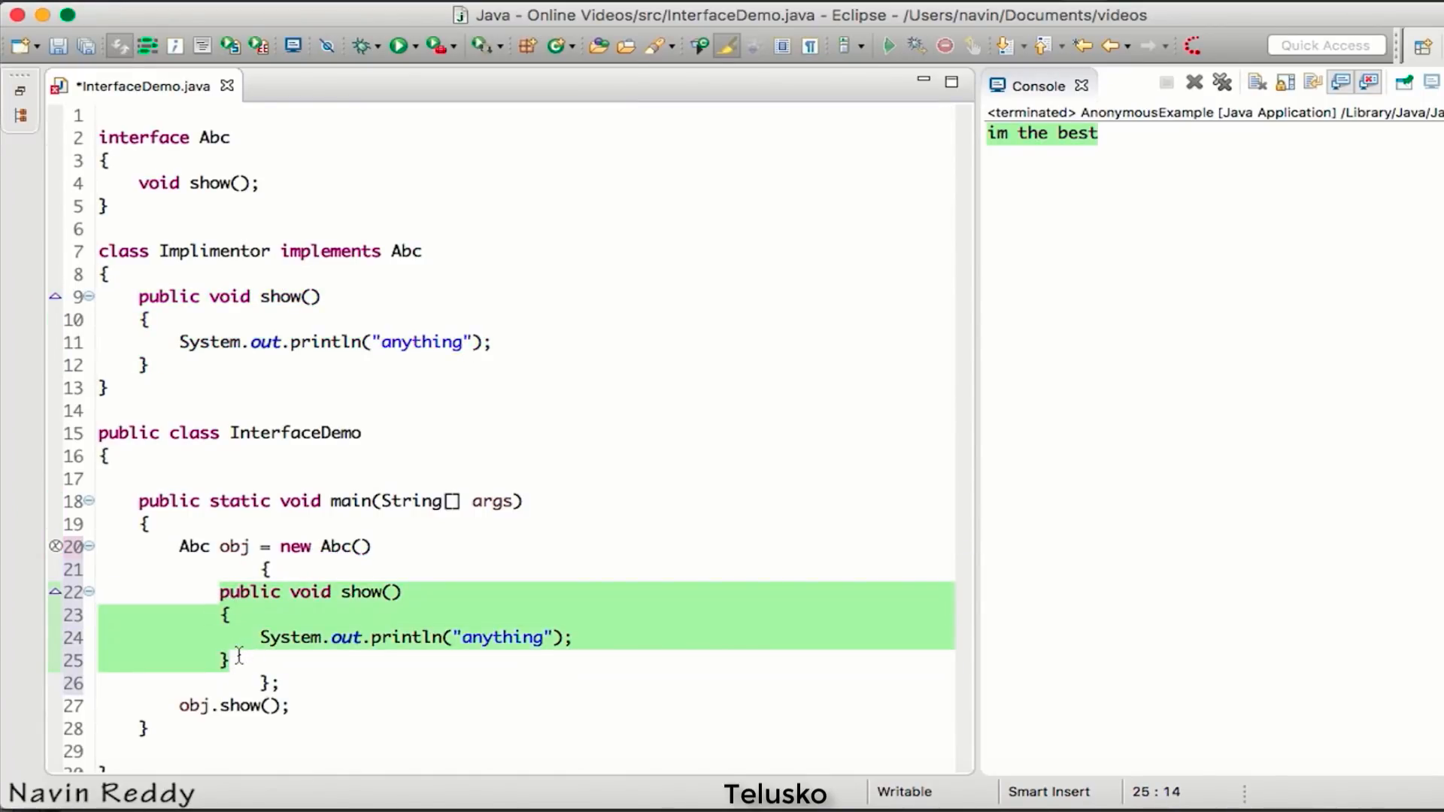
key(Tab)
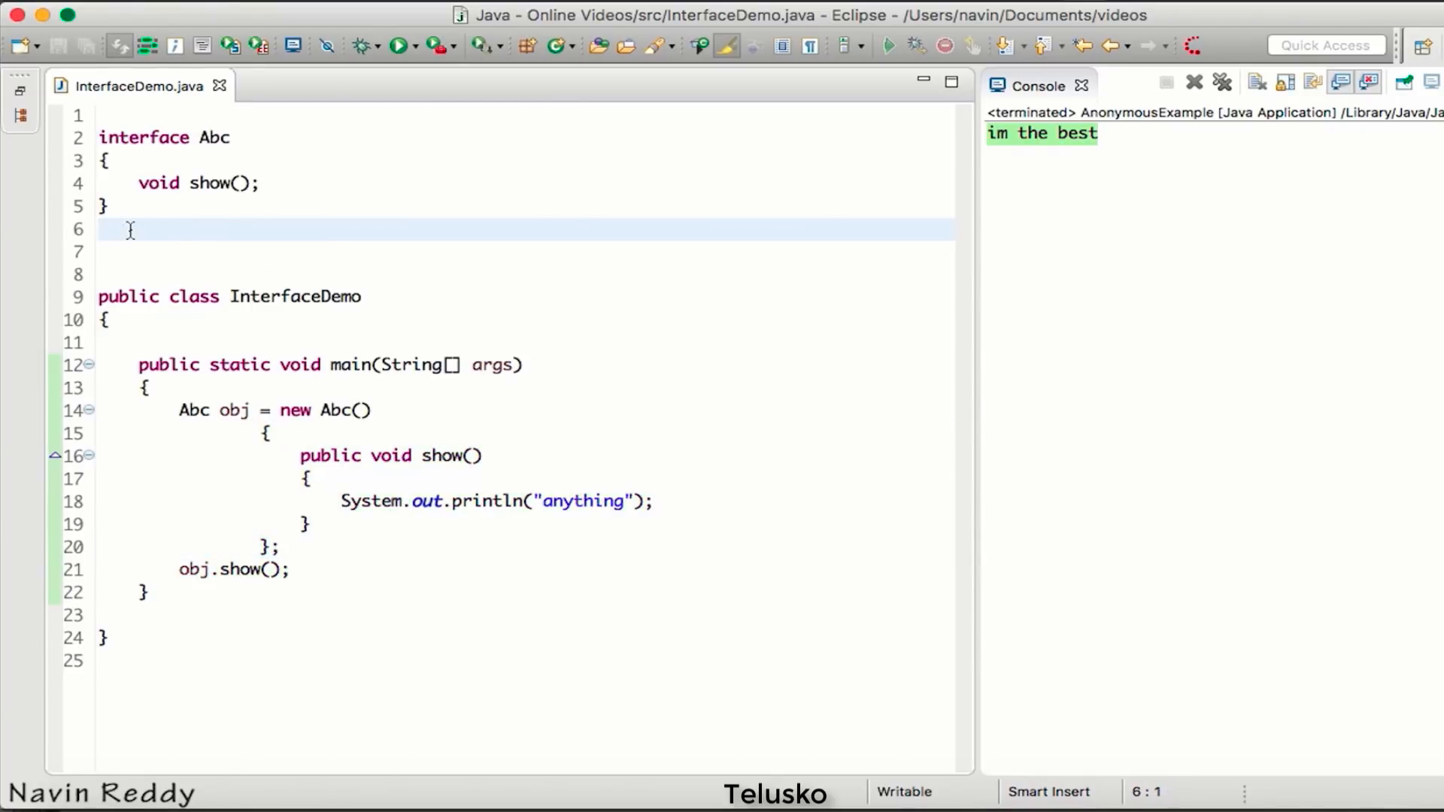
Step: Delete the blank line and run InterfaceDemo, printing 'anything' in the console
key(Backspace)
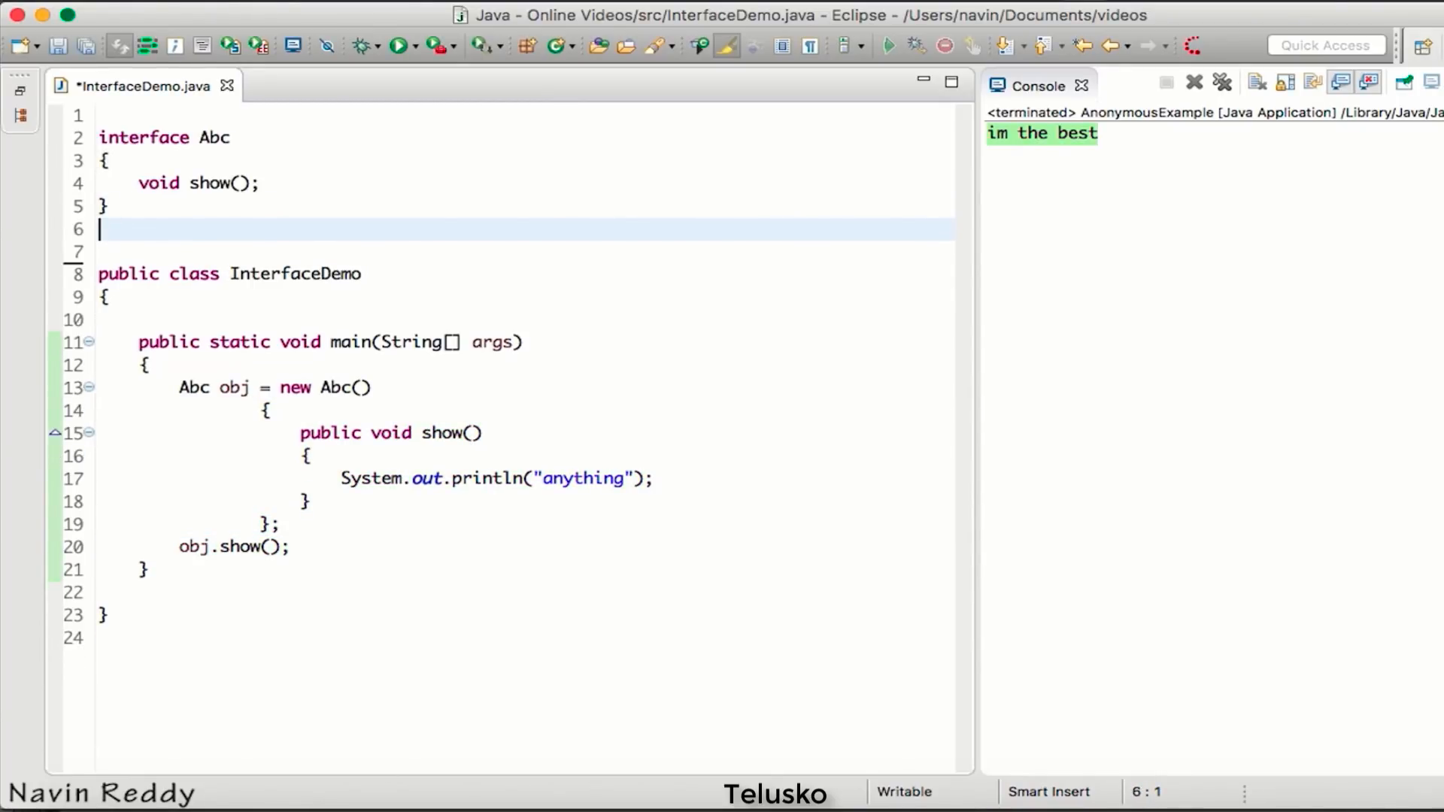
click(398, 44)
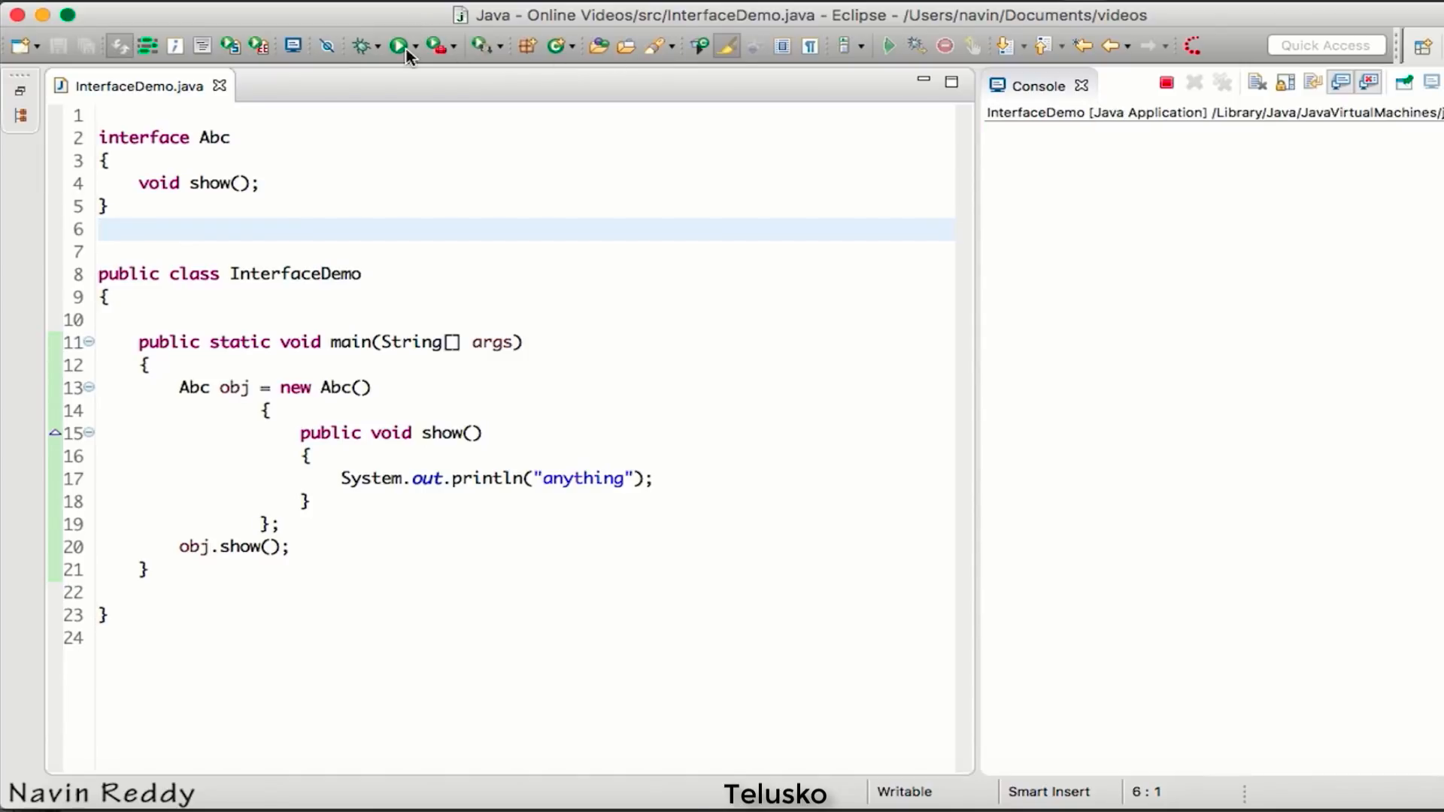
click(398, 44)
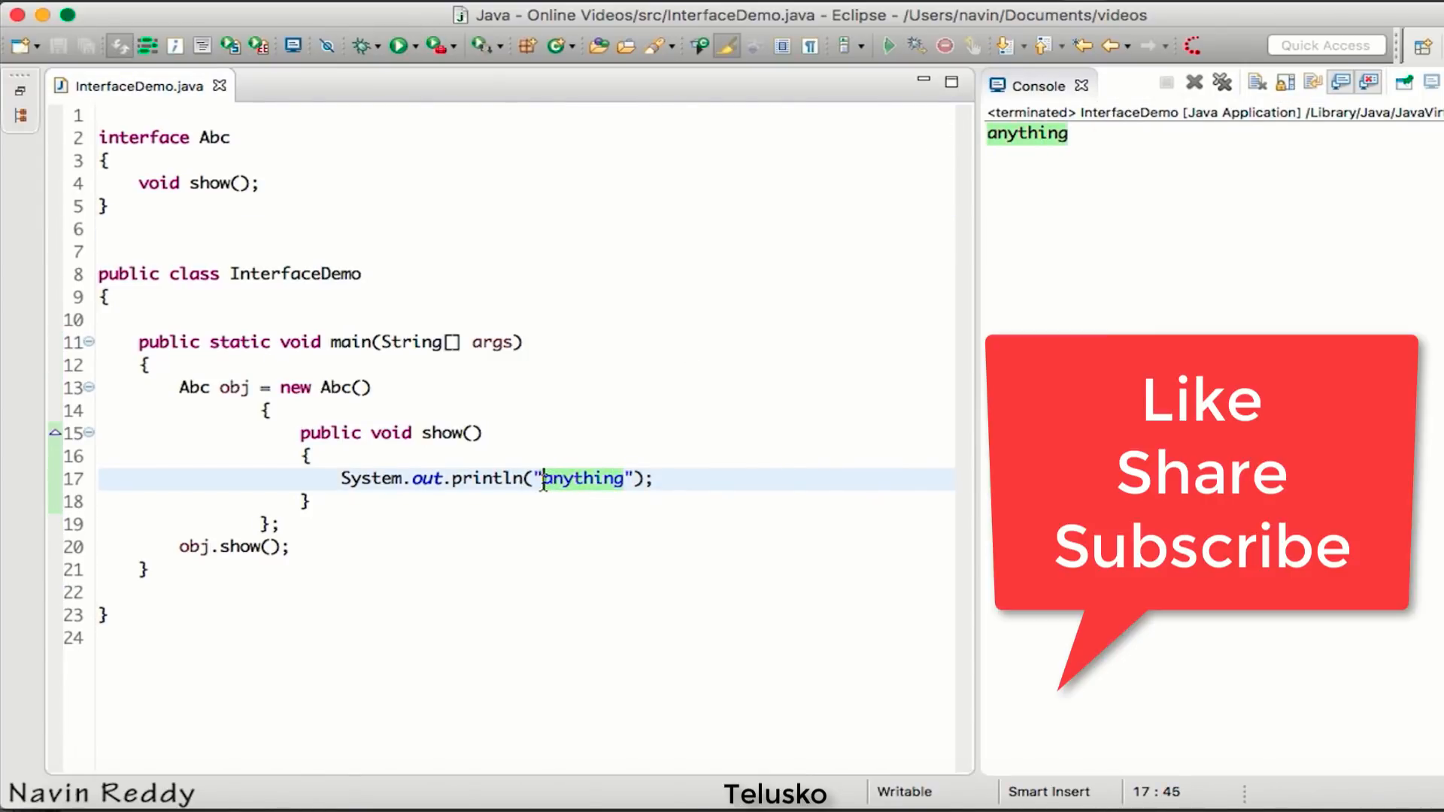
Step: Change the println message from 'anything' to 'Im the best'
text(Im)
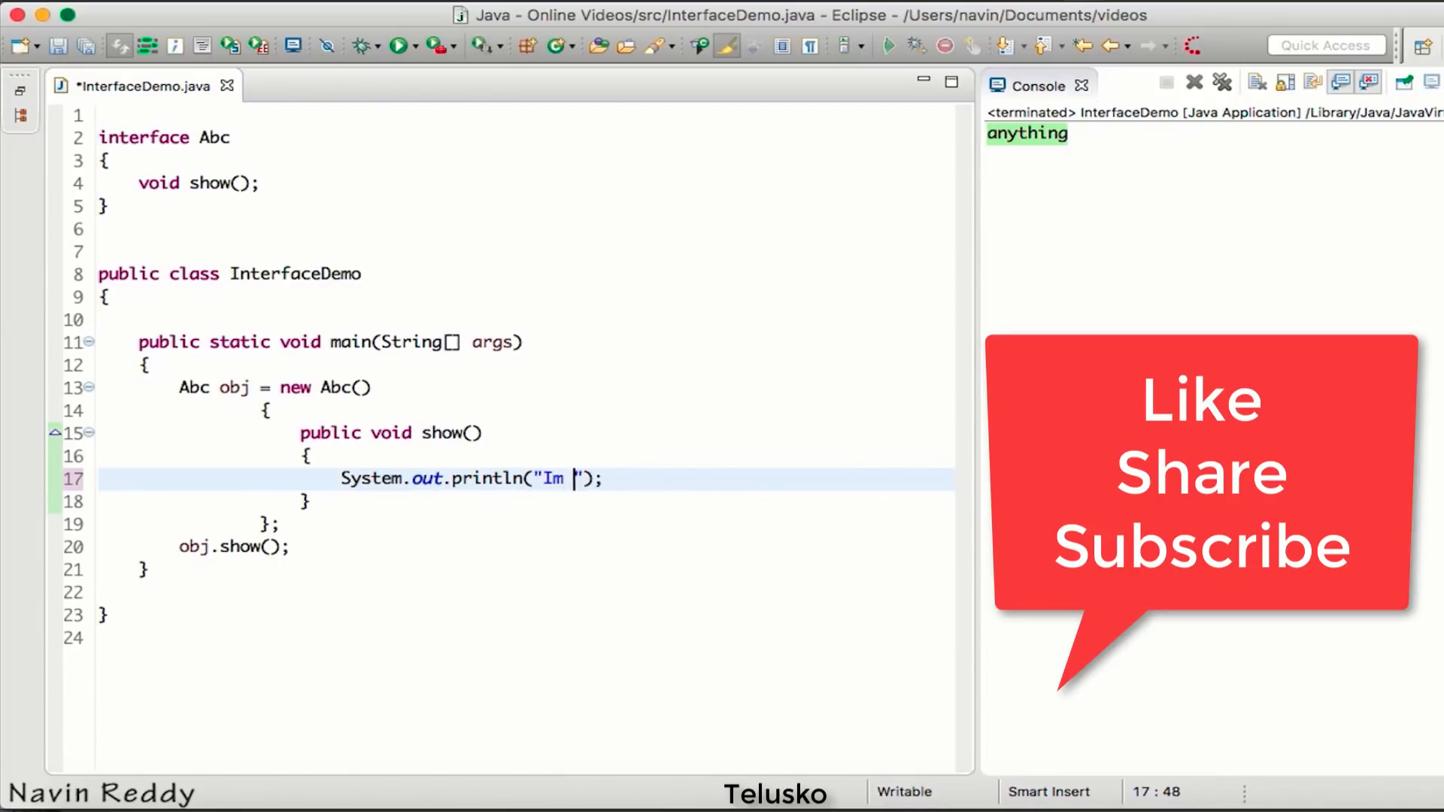
text(the best)
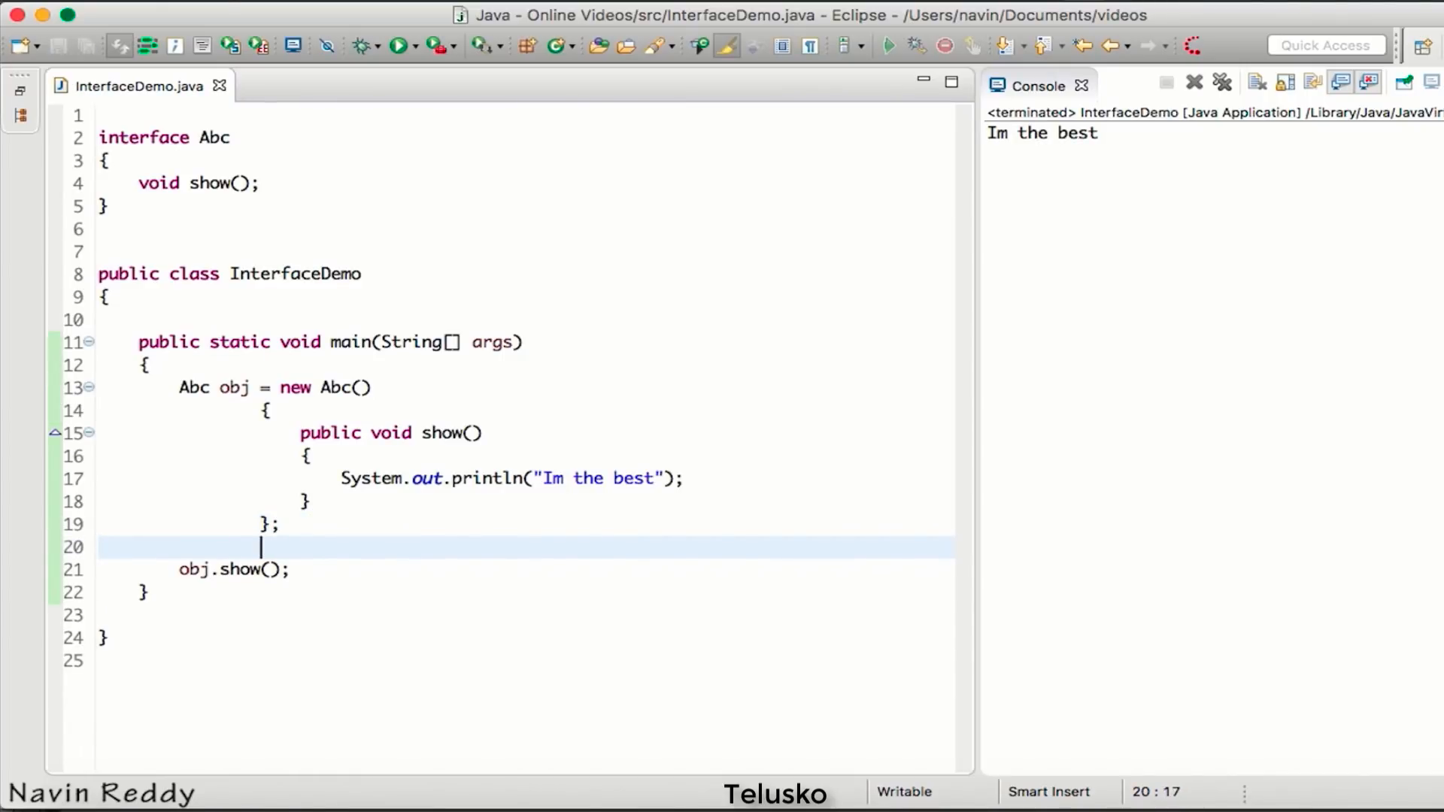
mouse_move(430, 447)
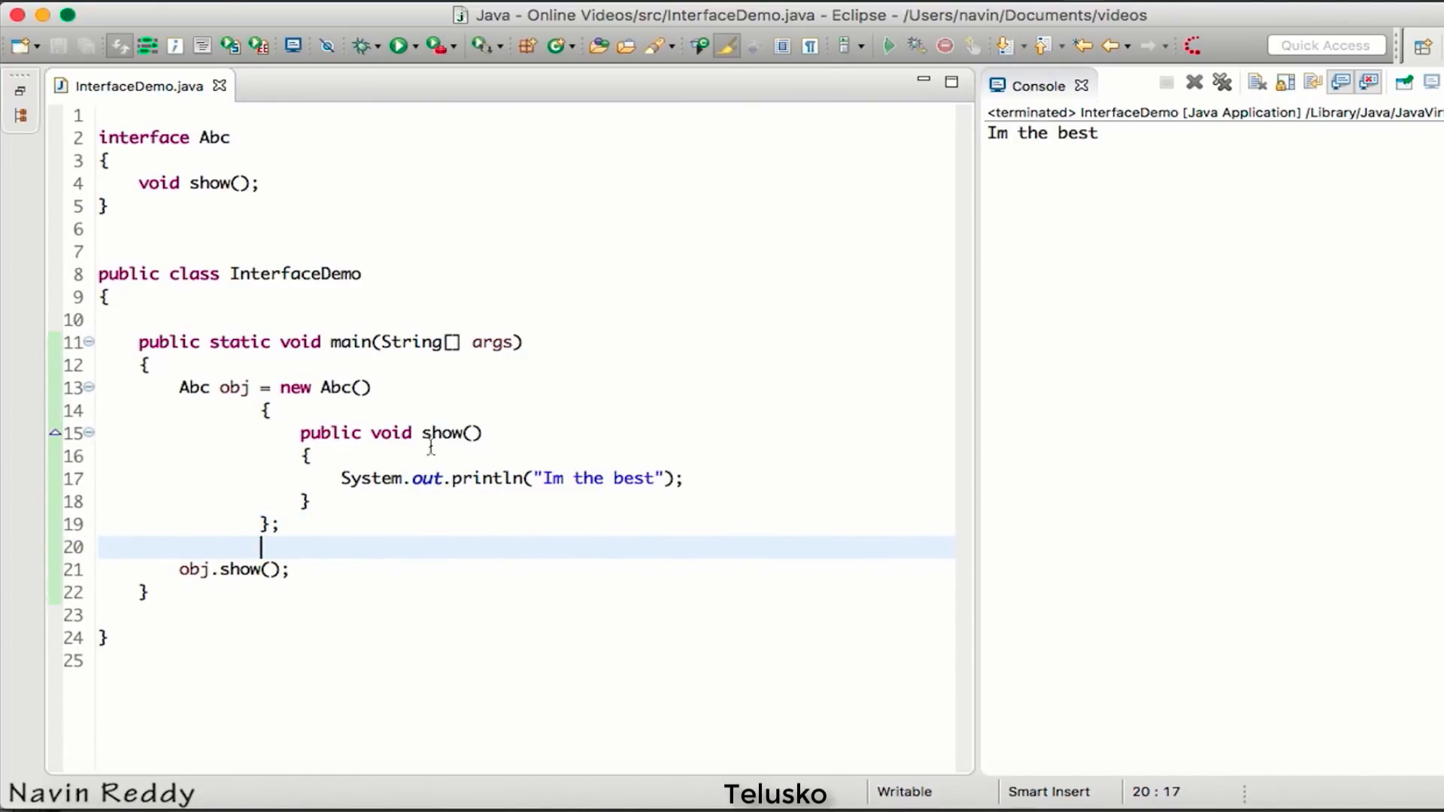